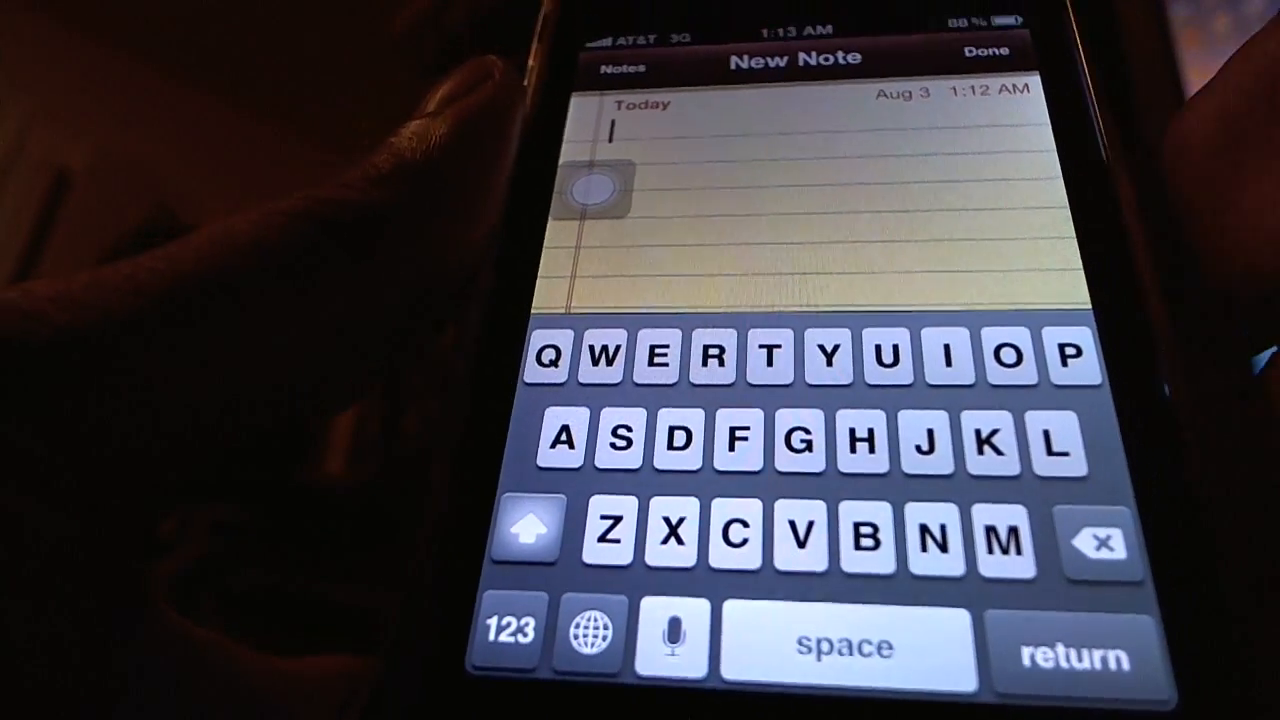
Start voice dictation via the keyboard microphone key in the blank new note
{"action": "left_click", "coordinate": [672, 640]}
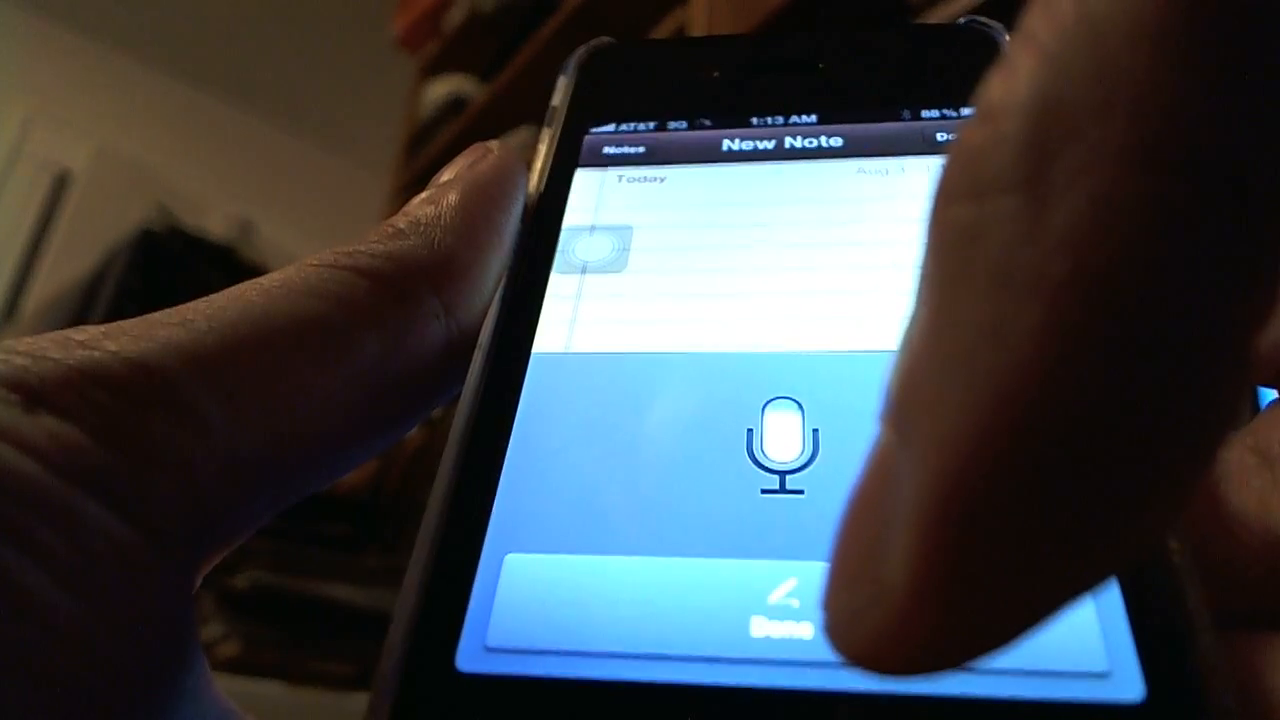